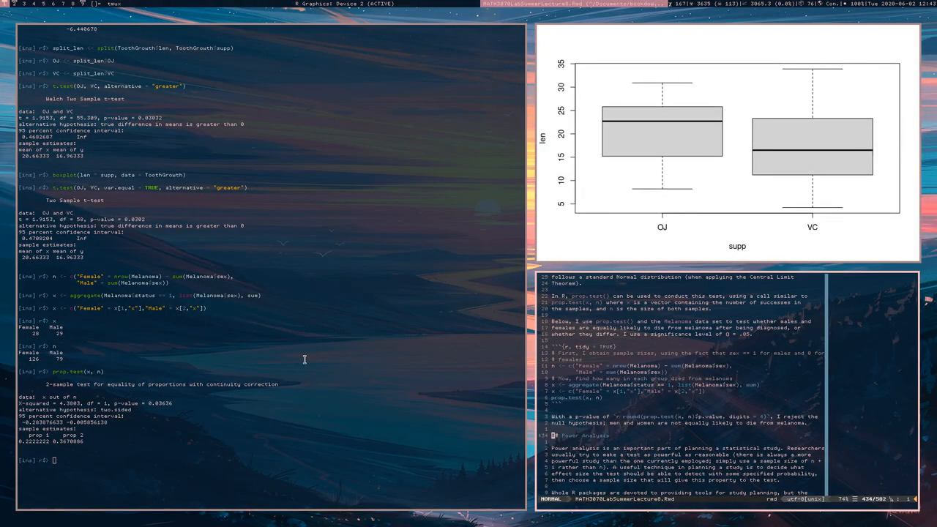
Scroll the Rmd buffer down to the 'Power Analysis' heading.
scroll("down", 3)
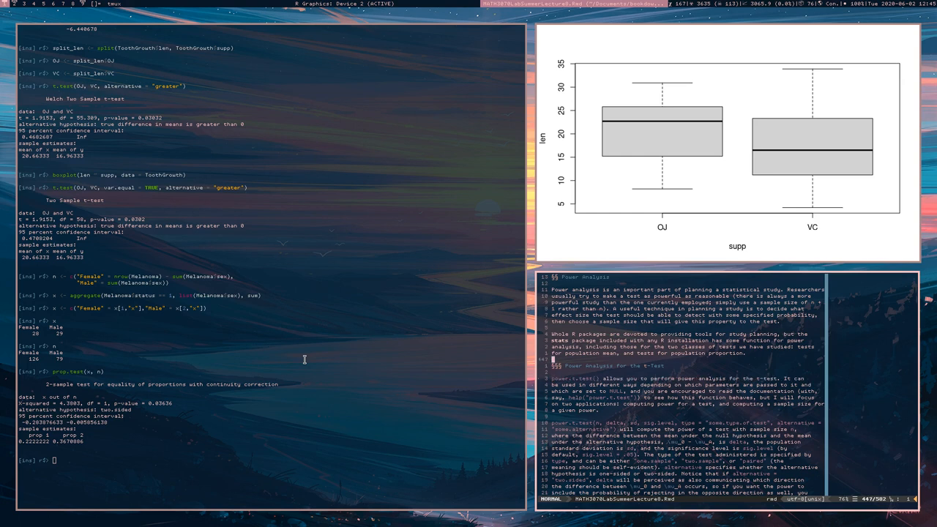
Scroll past the power.t.test description to the weight-loss drug versus placebo example.
scroll("down", 3)
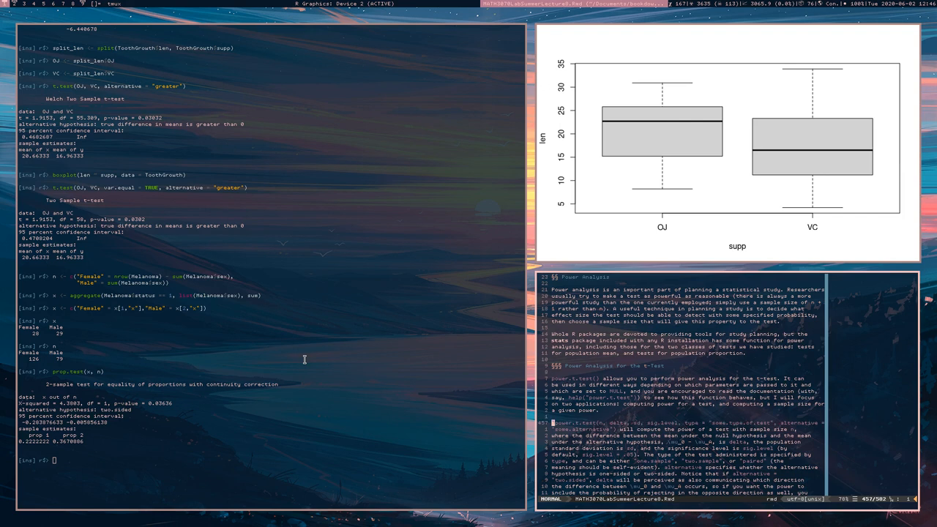
scroll("down", 3)
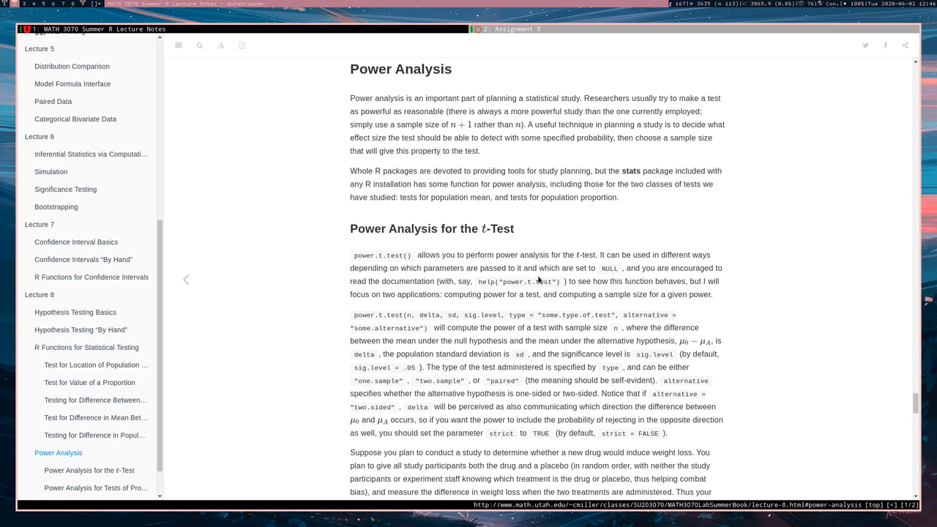
mouse_move(618, 299)
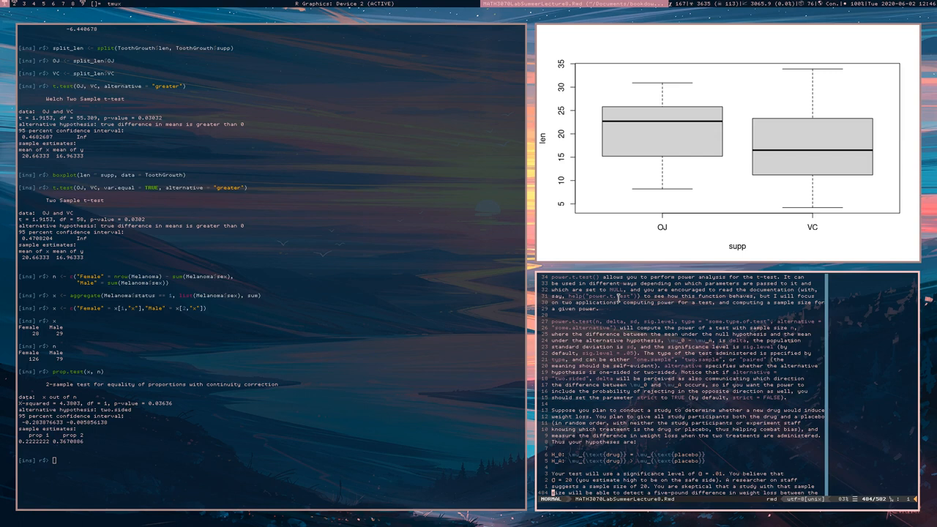
Run help(power.t.test) in the R console and read through its description and usage arguments.
type("help(")
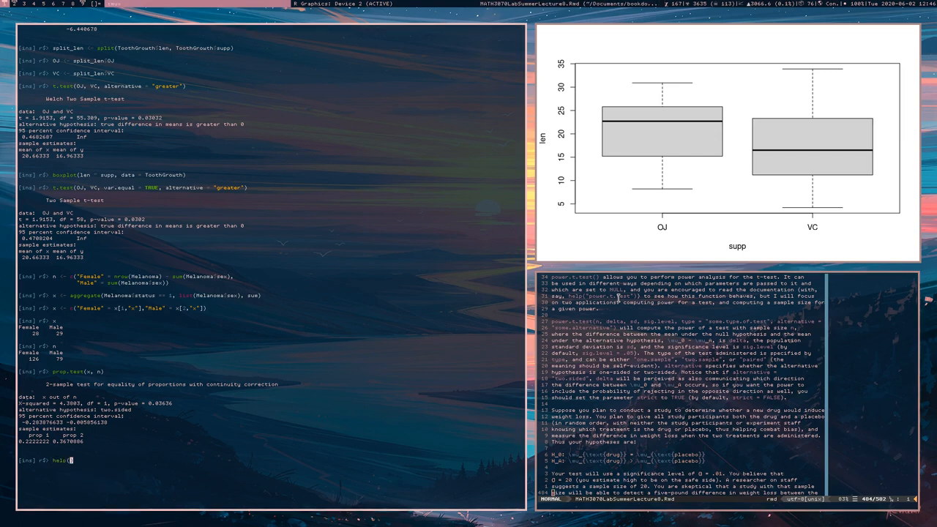
type("pa")
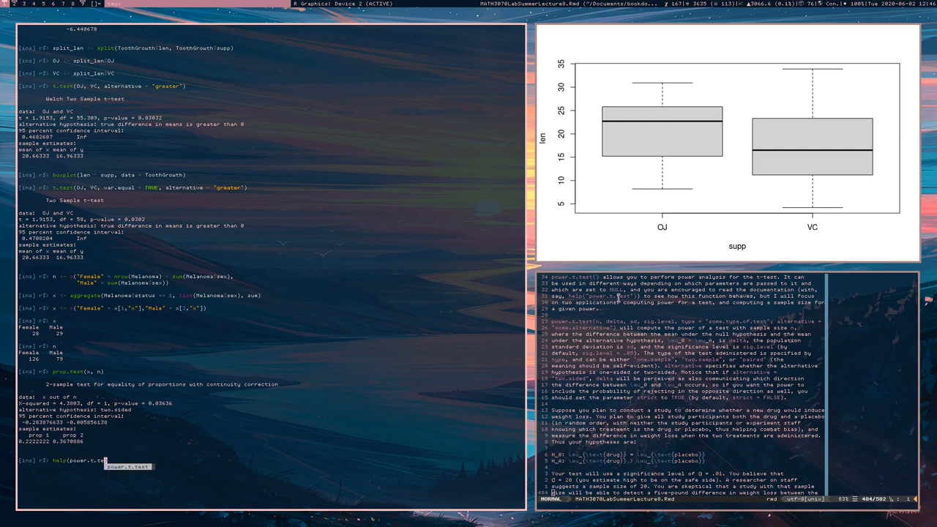
key("Return")
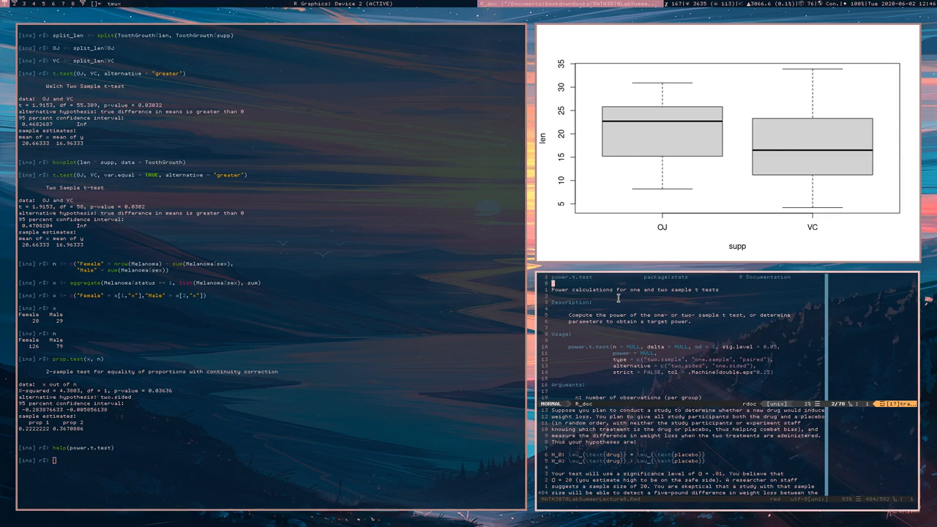
scroll("down", 3)
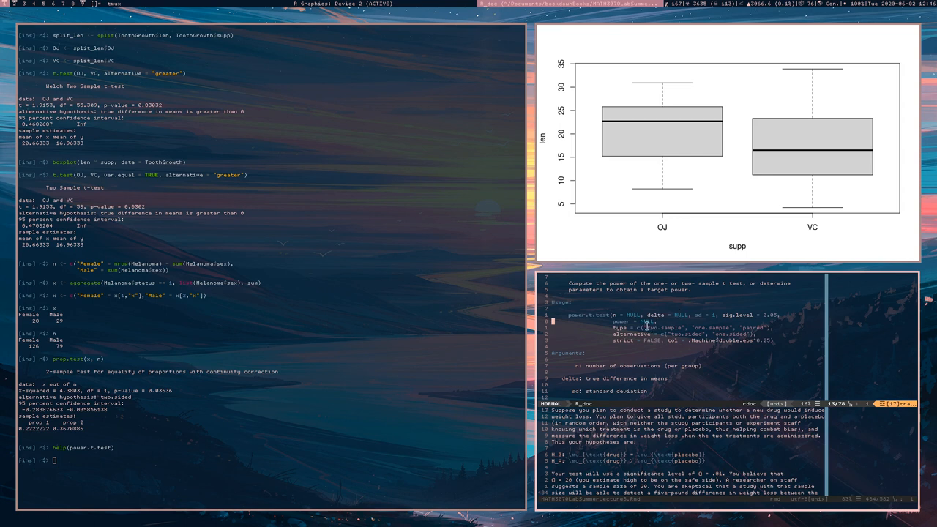
mouse_move(638, 310)
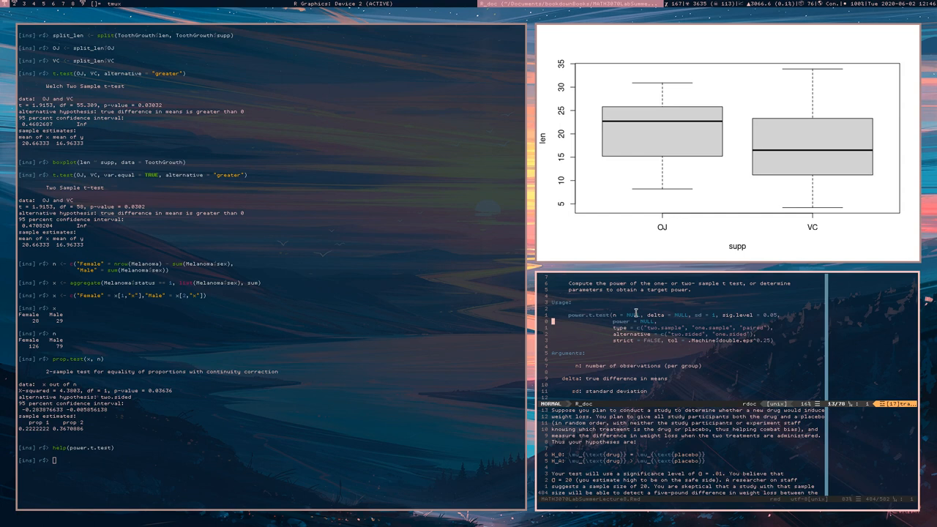
mouse_move(671, 316)
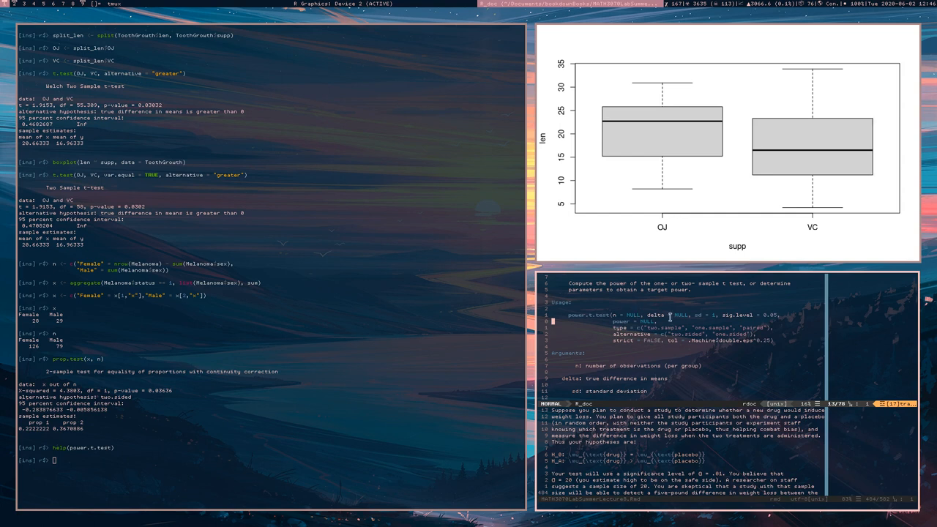
mouse_move(645, 323)
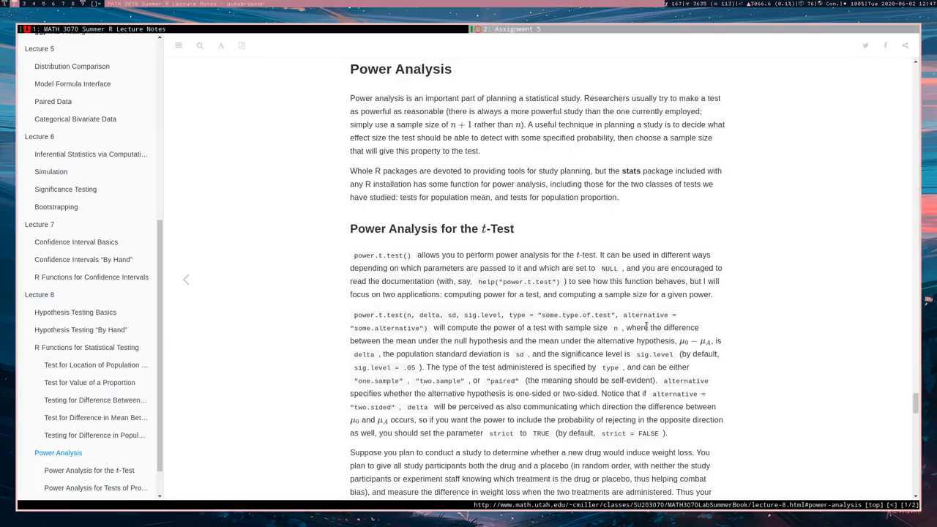
Scroll the Bookdown page to the drug-versus-placebo hypotheses and the power.t.test call with n = 20, delta = 5, sd = 20.
scroll("down", 3)
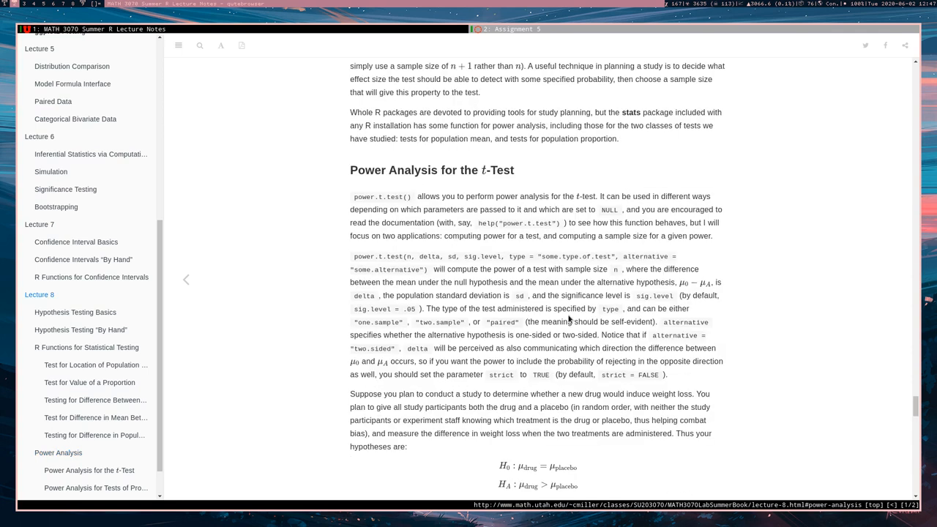
scroll("down", 3)
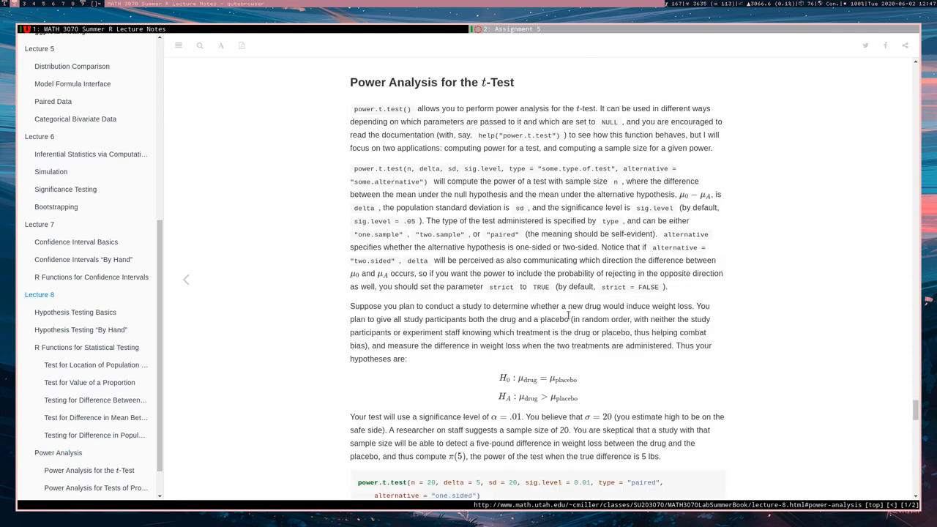
mouse_move(381, 277)
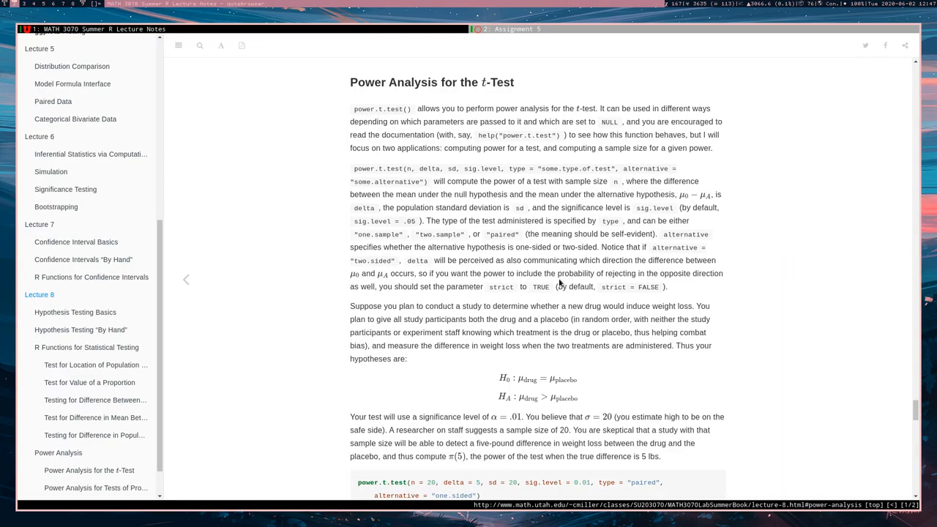
mouse_move(440, 231)
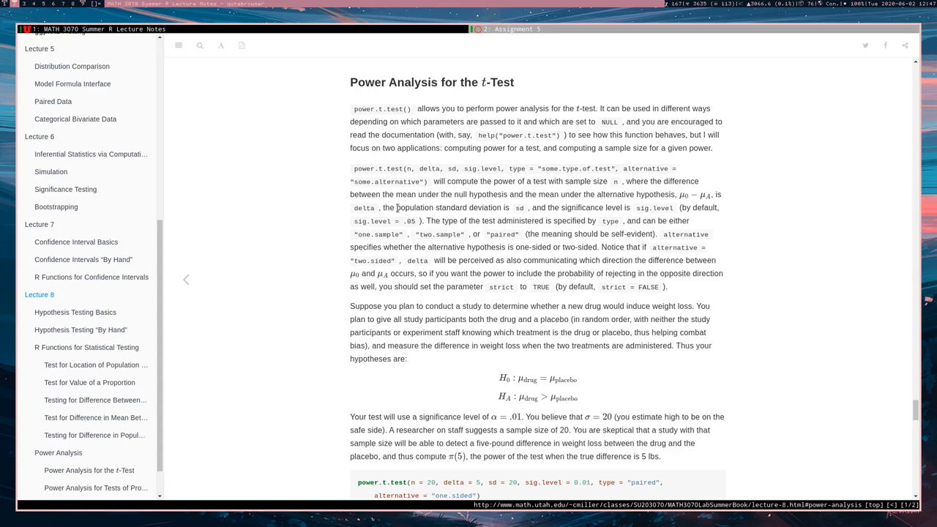
mouse_move(442, 236)
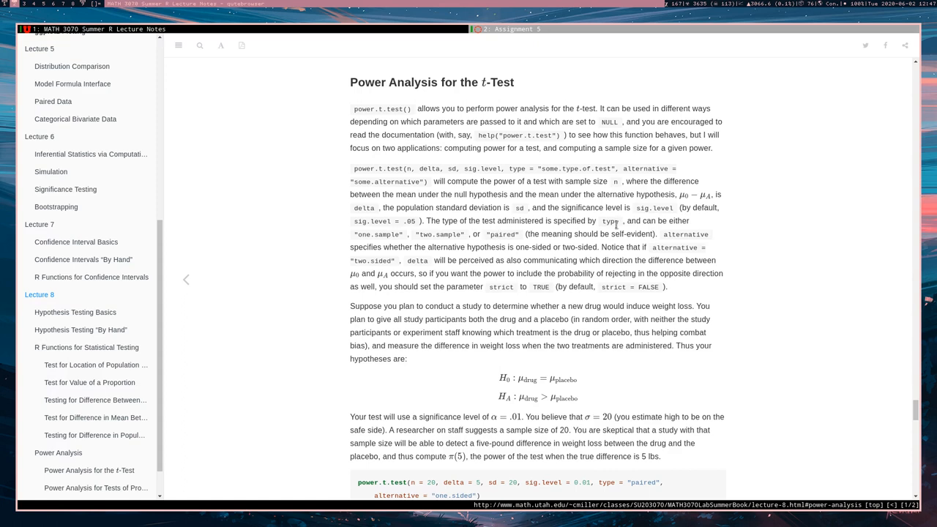
mouse_move(618, 224)
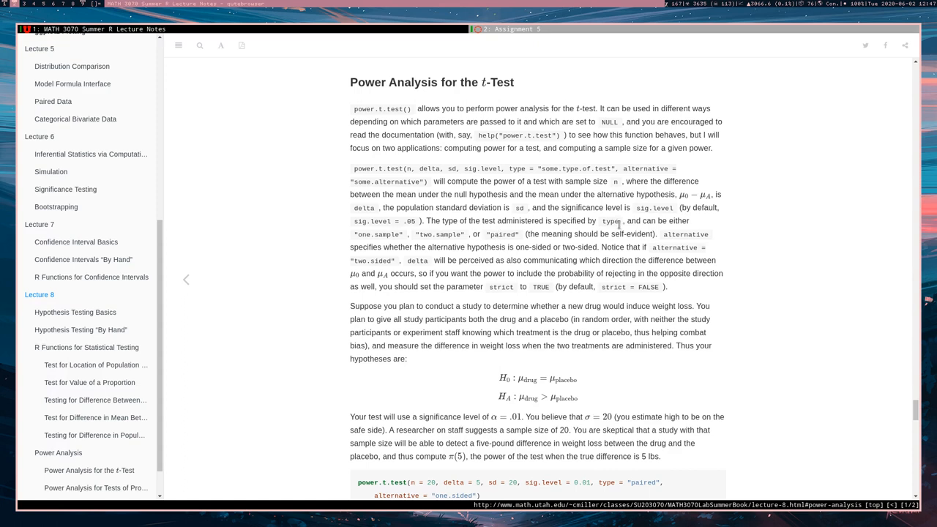
mouse_move(677, 204)
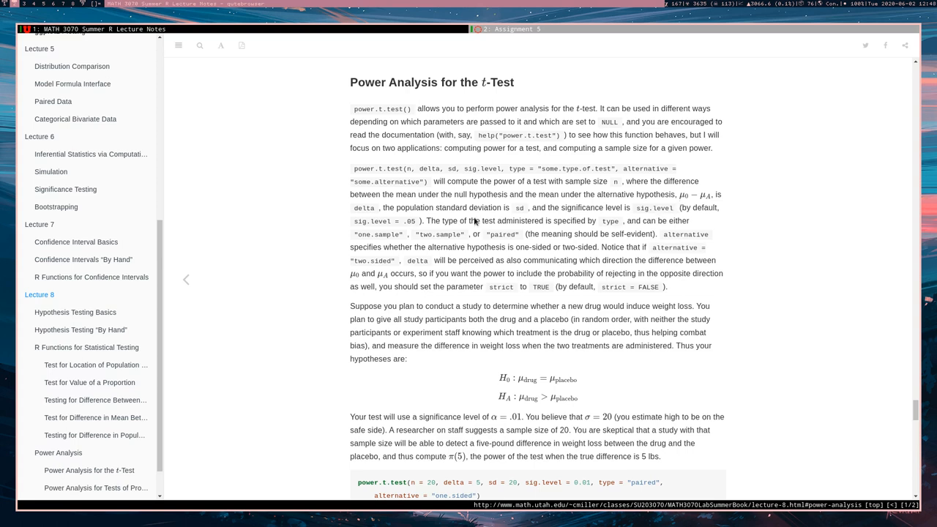
mouse_move(418, 227)
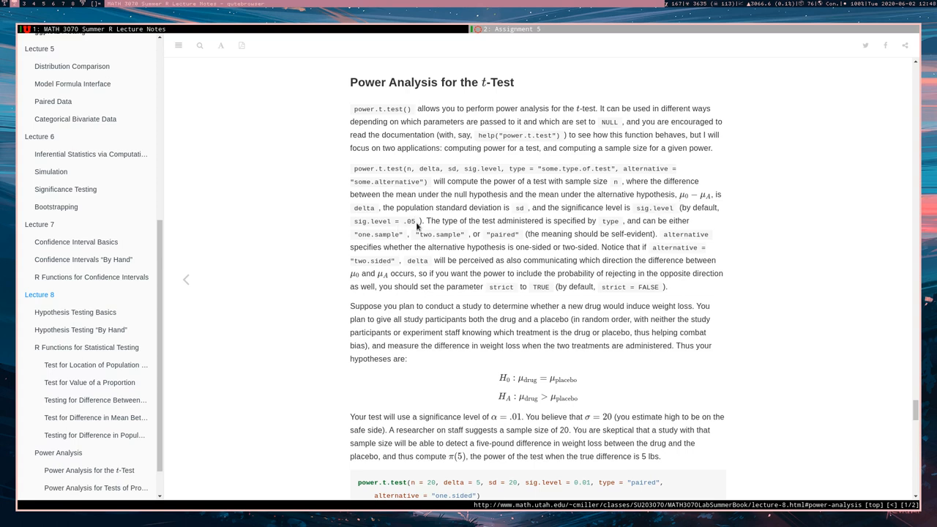
mouse_move(399, 220)
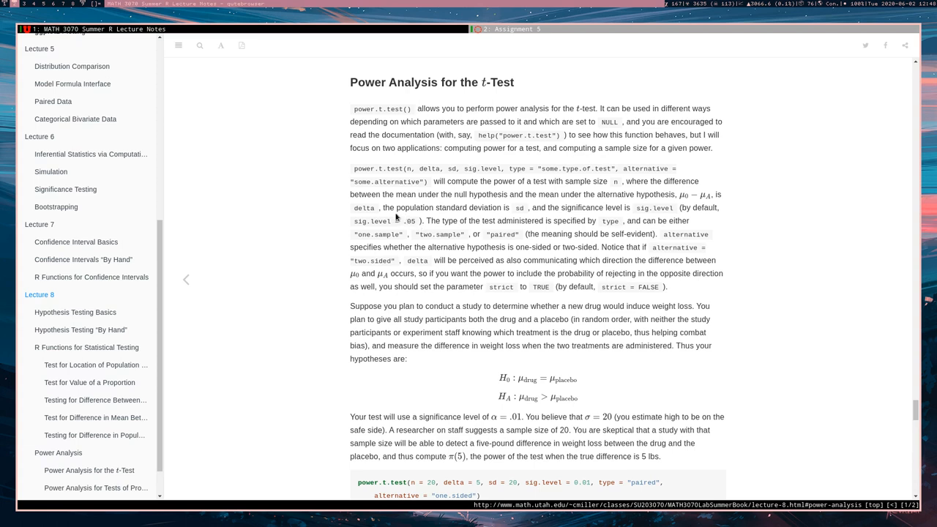
mouse_move(433, 193)
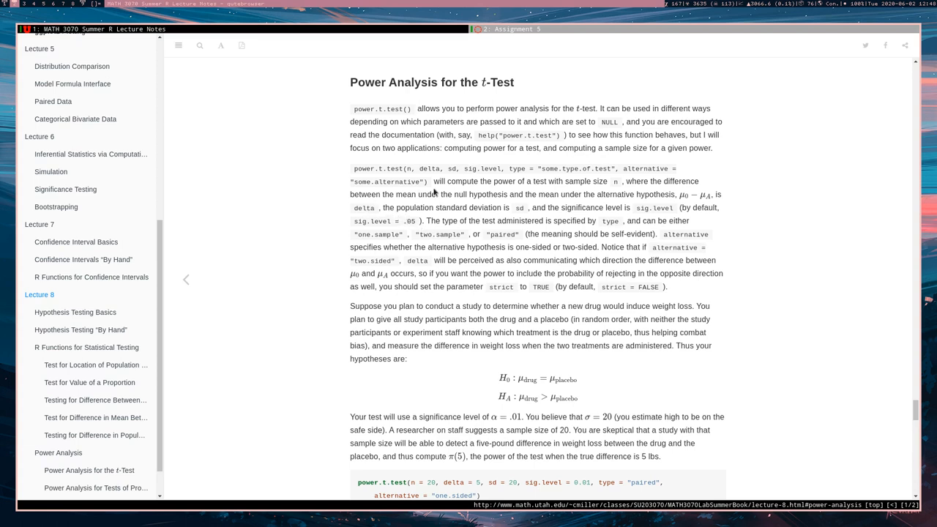
mouse_move(399, 189)
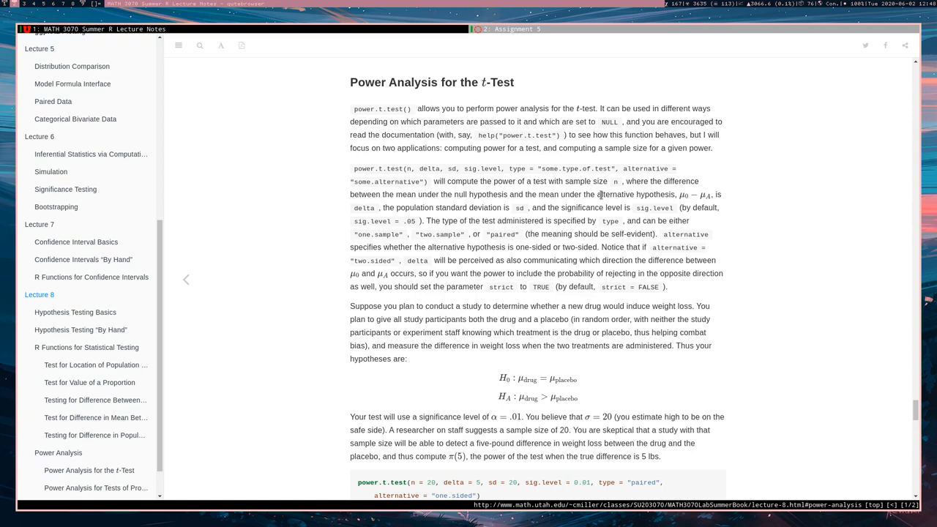
mouse_move(375, 263)
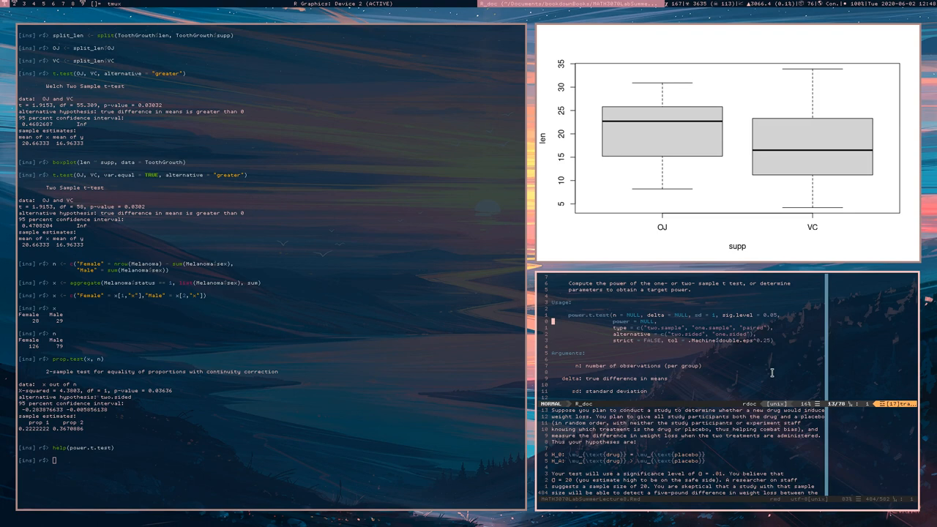
mouse_move(717, 320)
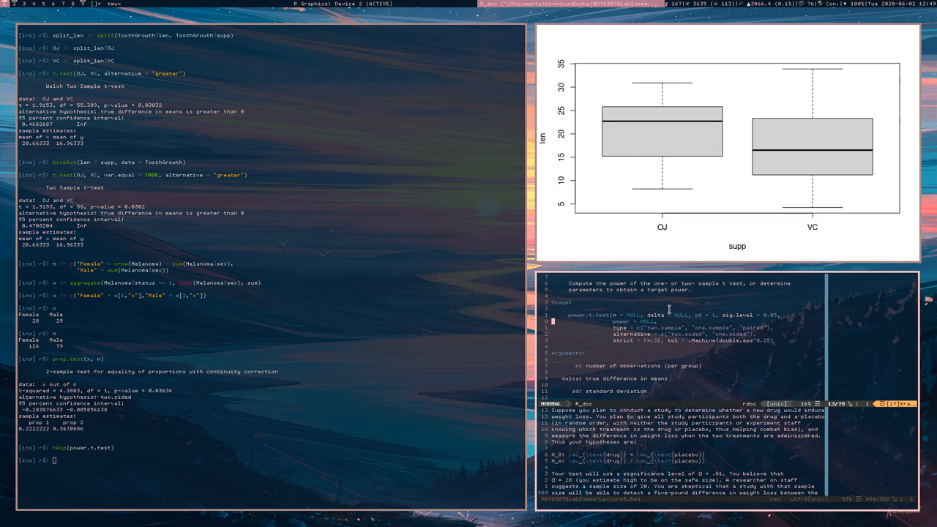
mouse_move(322, 334)
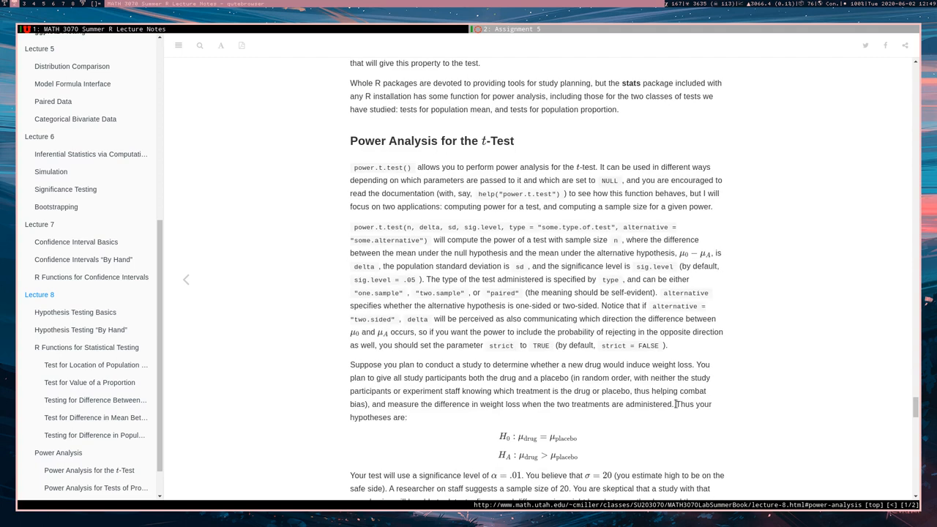
Scroll to the full power.t.test output for the drug example showing power about 0.0992.
scroll("down", 3)
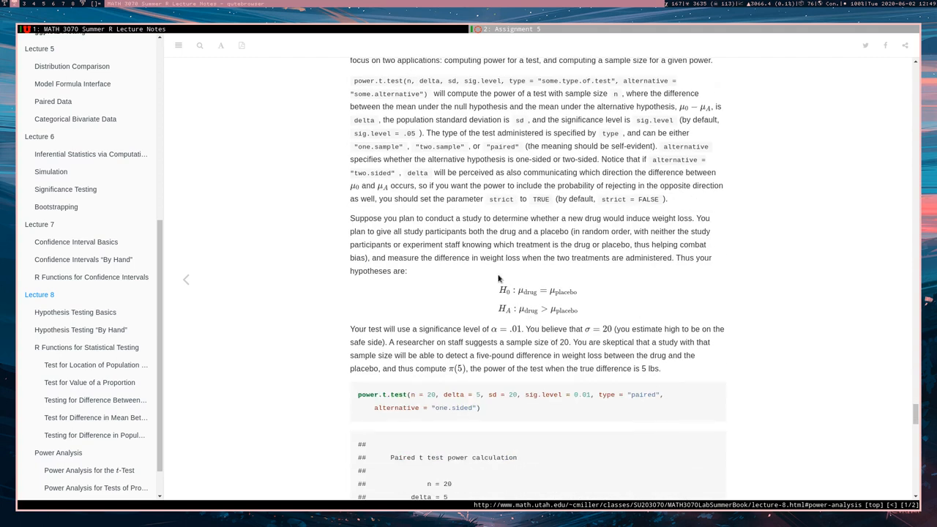
mouse_move(501, 284)
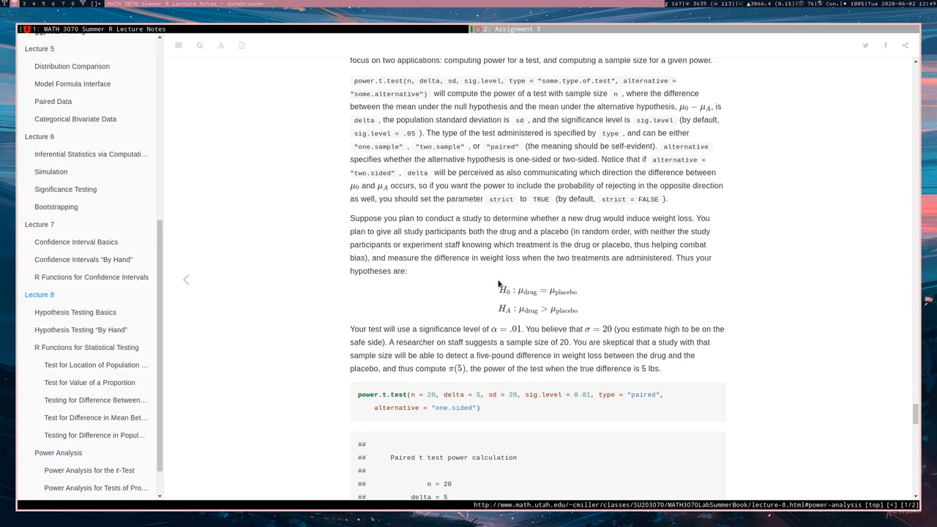
mouse_move(668, 221)
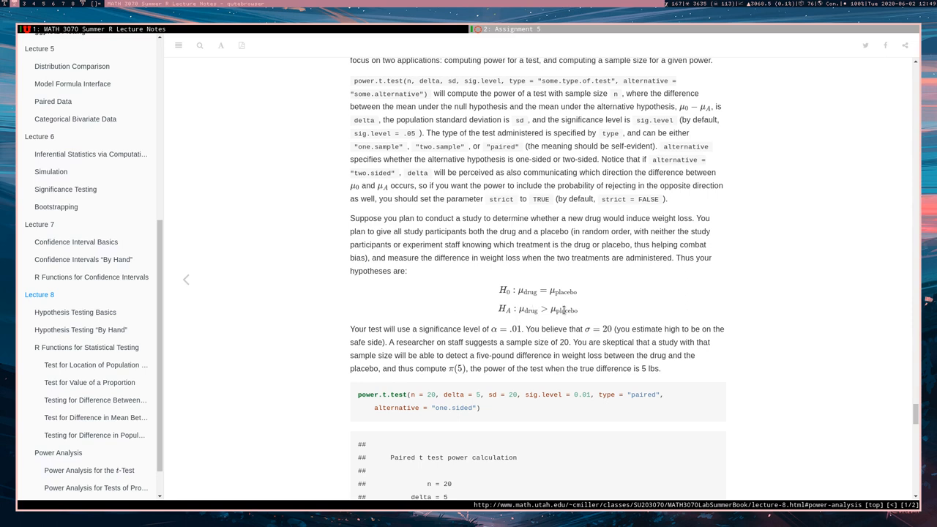
mouse_move(590, 313)
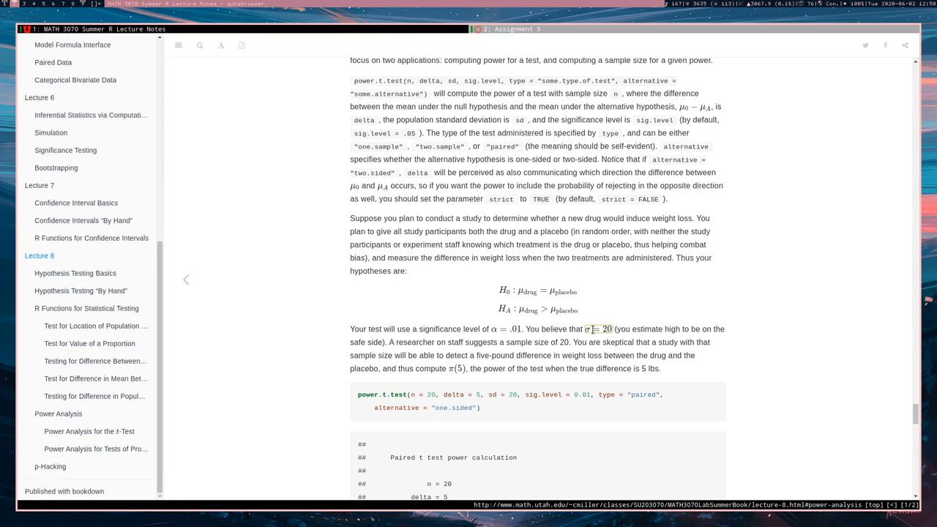
scroll("down", 3)
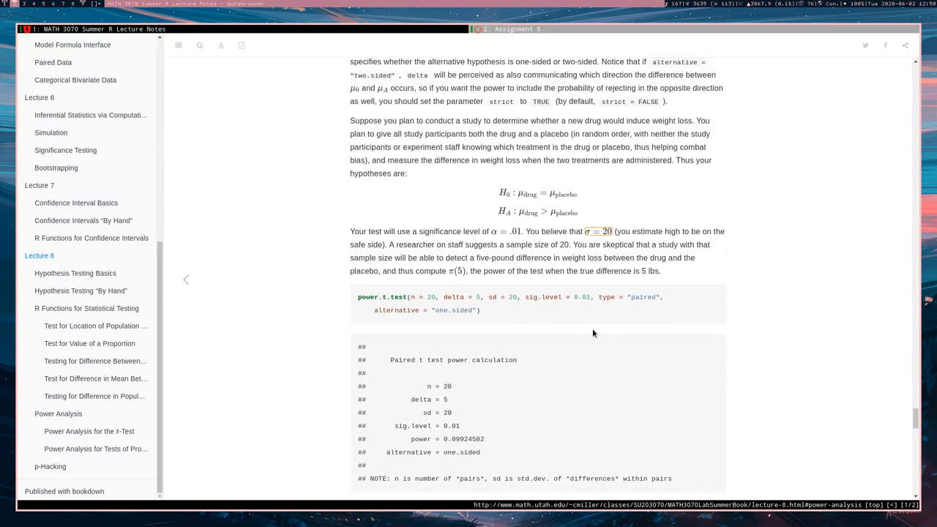
mouse_move(564, 251)
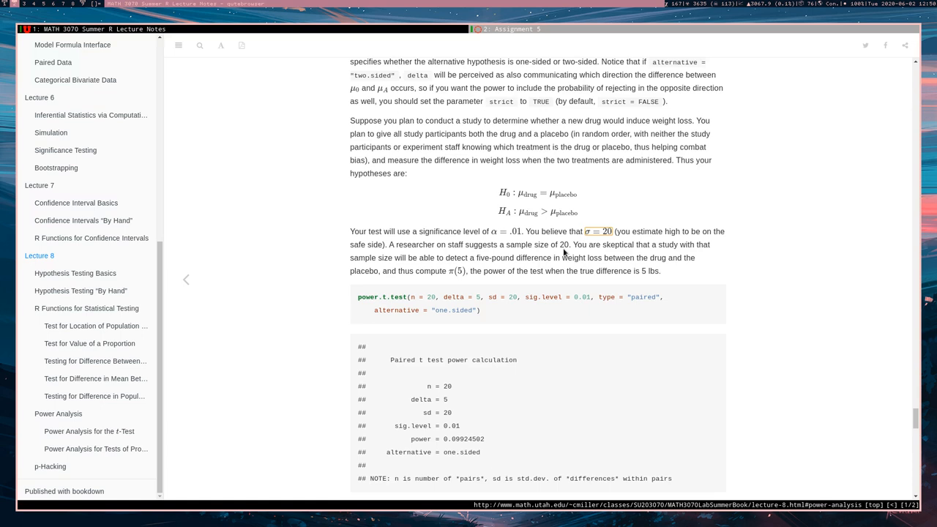
mouse_move(586, 162)
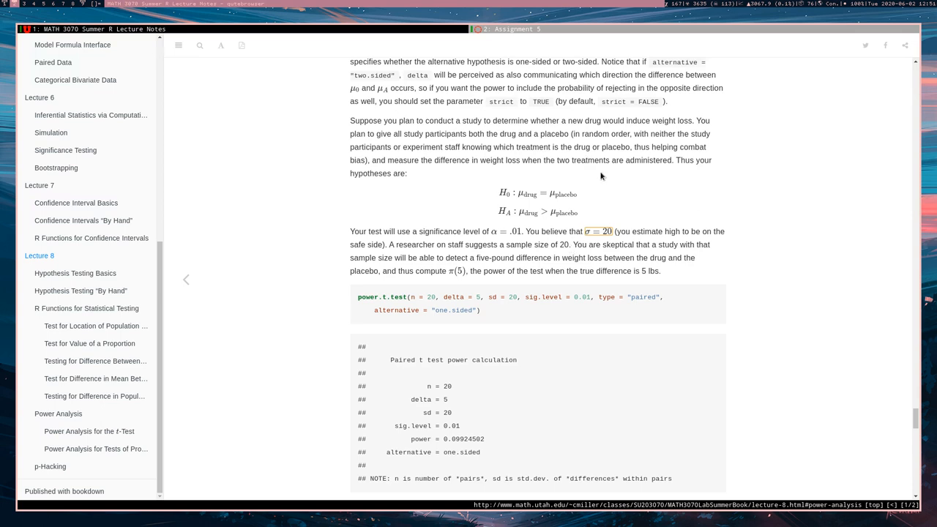
mouse_move(559, 205)
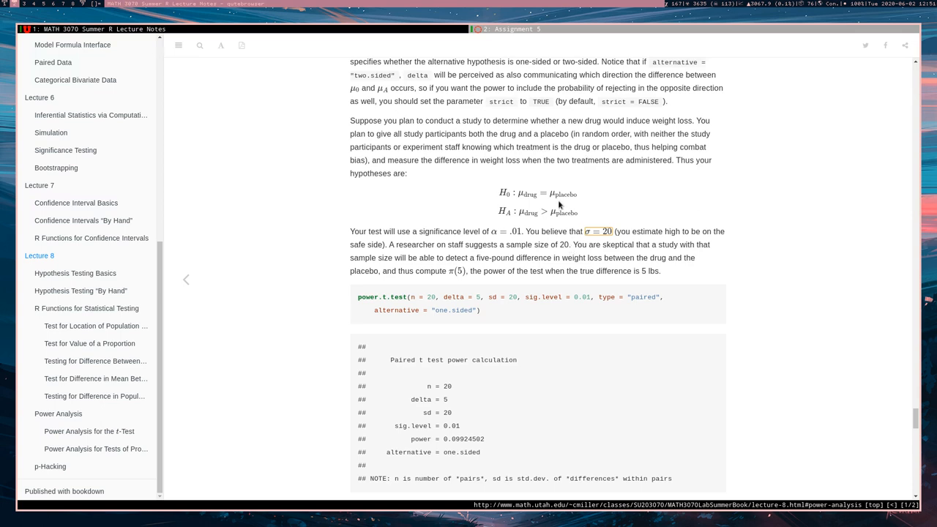
mouse_move(608, 248)
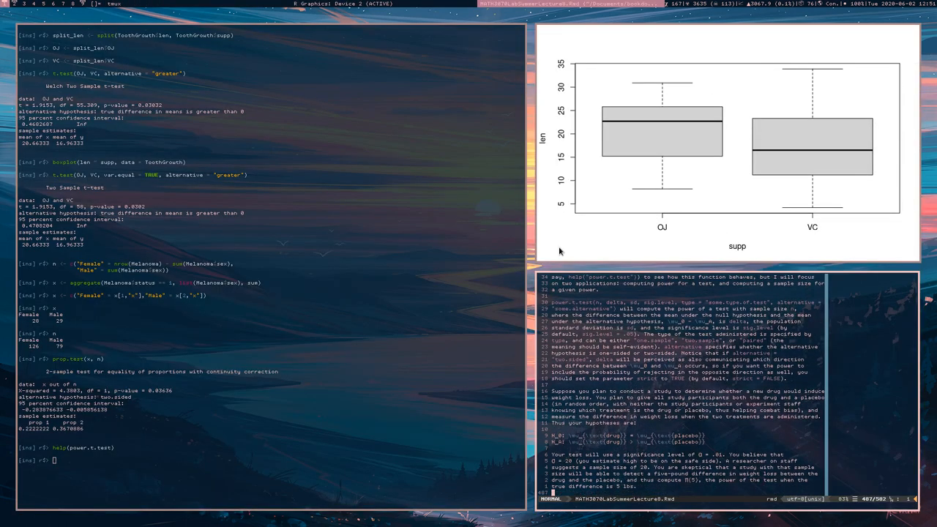
Scroll to the paired one-sided power.t.test line reproducing power 0.09924502 in the console.
scroll("down", 3)
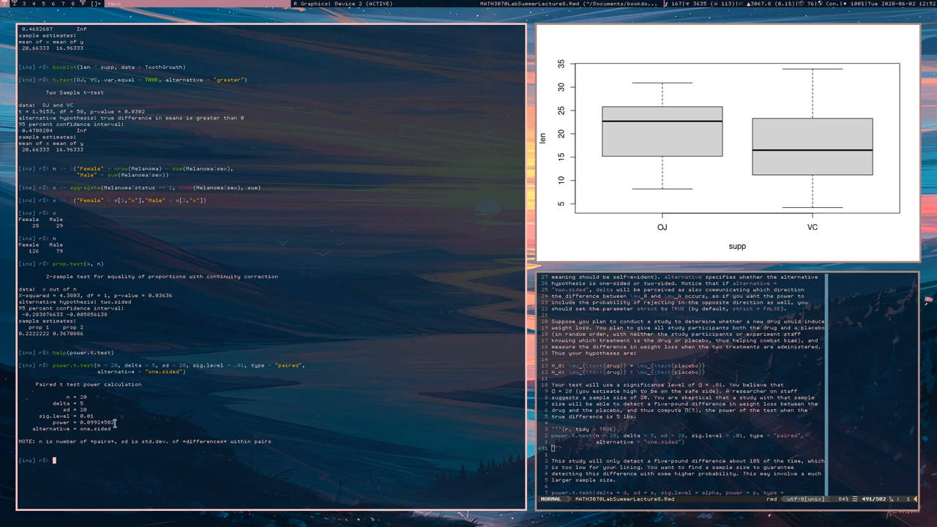
mouse_move(255, 424)
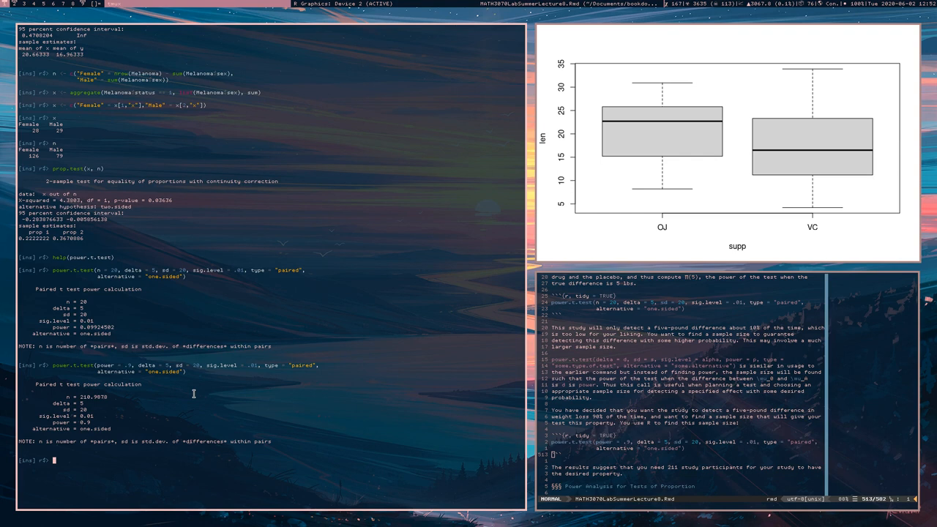
Scroll past the power = .9 result (n ≈ 211) to the Power Analysis for Tests of Proportion section.
scroll("down", 3)
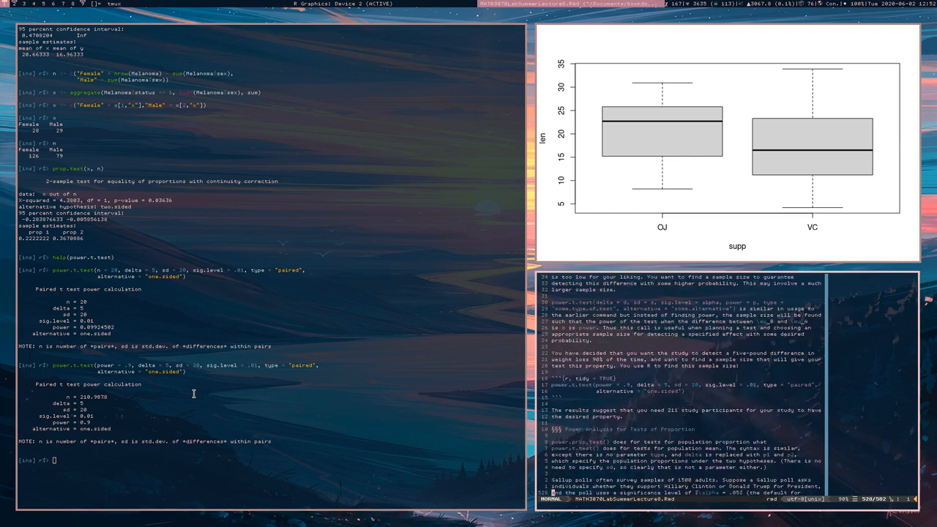
scroll("down", 3)
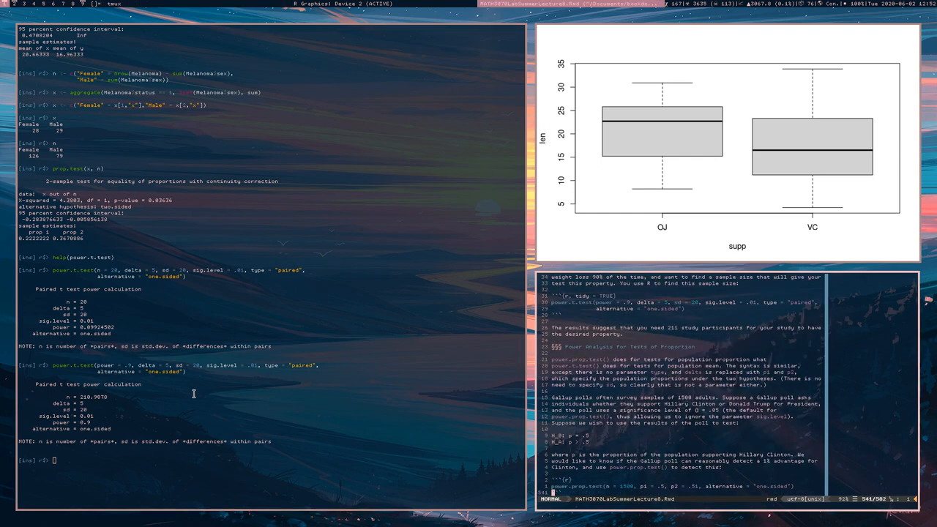
scroll("down", 3)
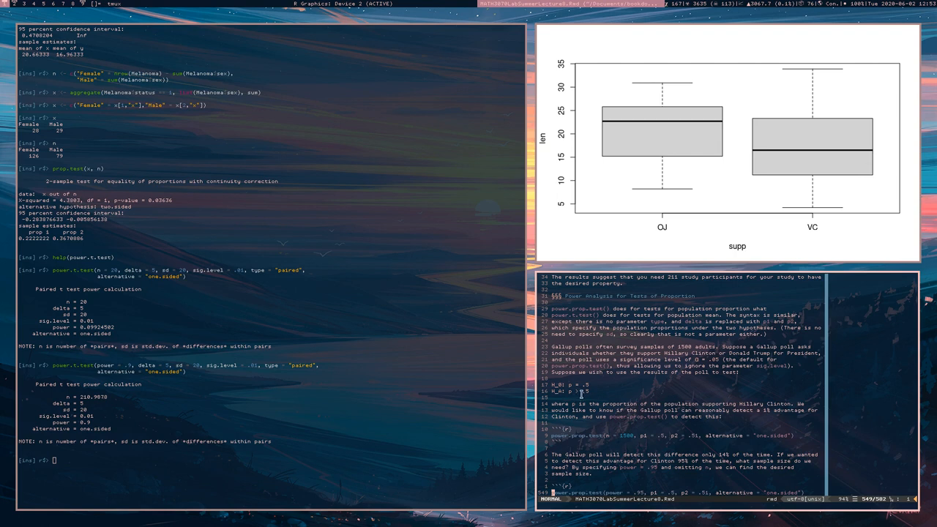
mouse_move(604, 375)
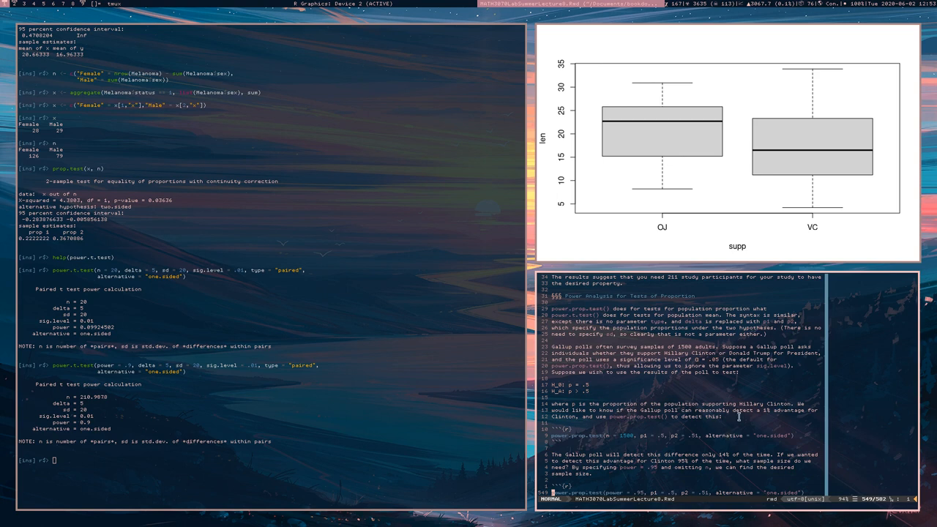
mouse_move(740, 415)
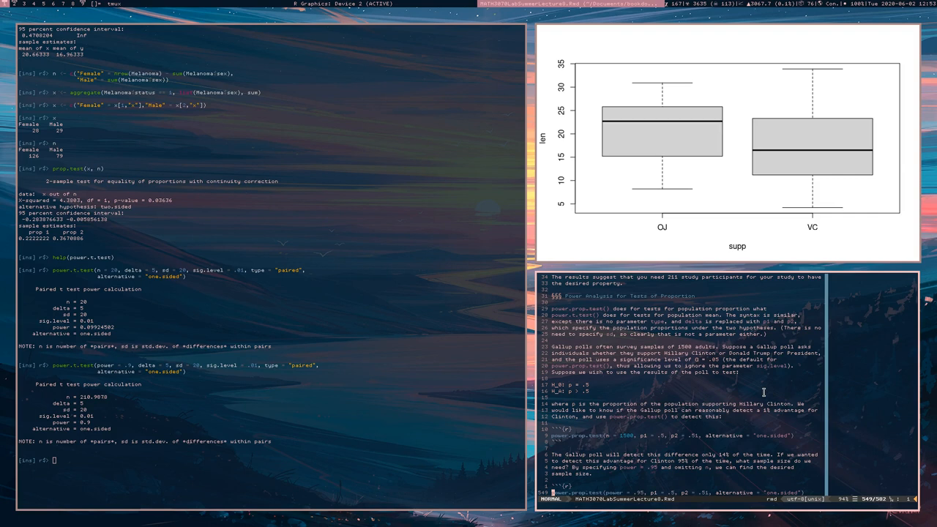
mouse_move(639, 386)
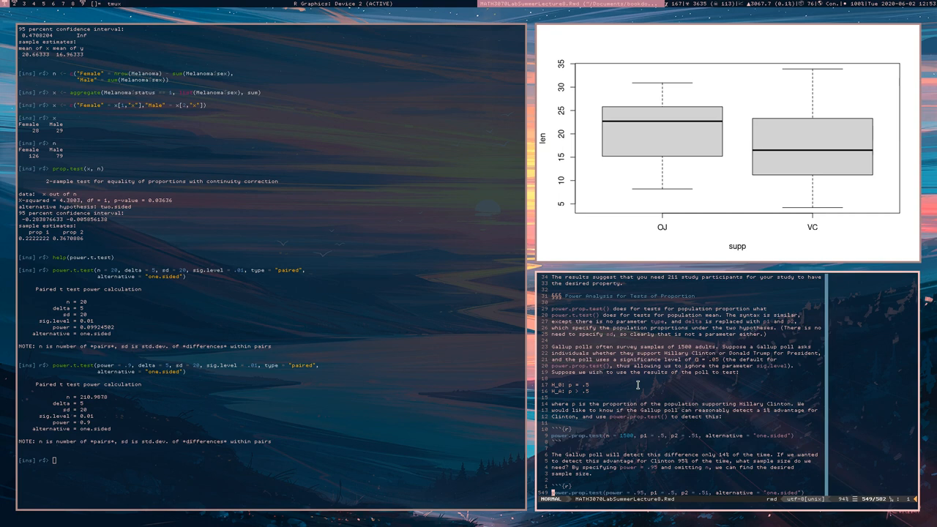
mouse_move(768, 410)
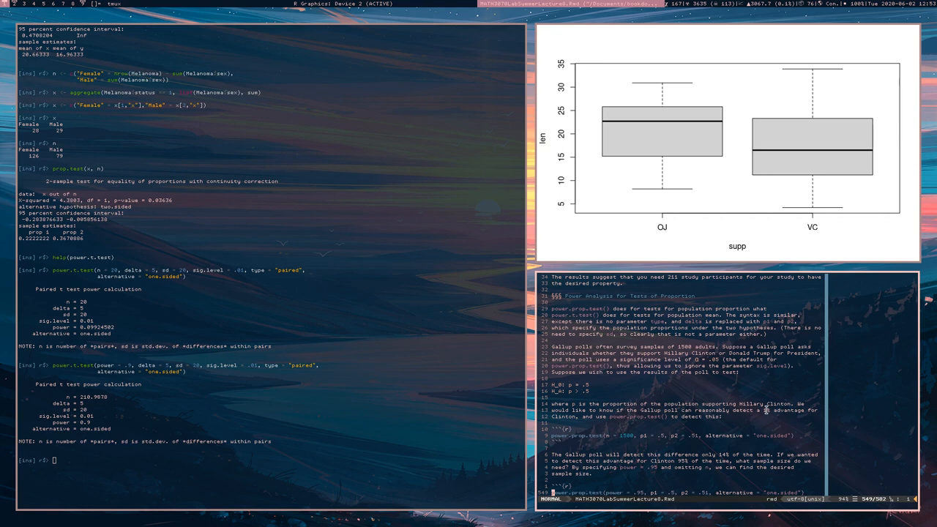
mouse_move(769, 410)
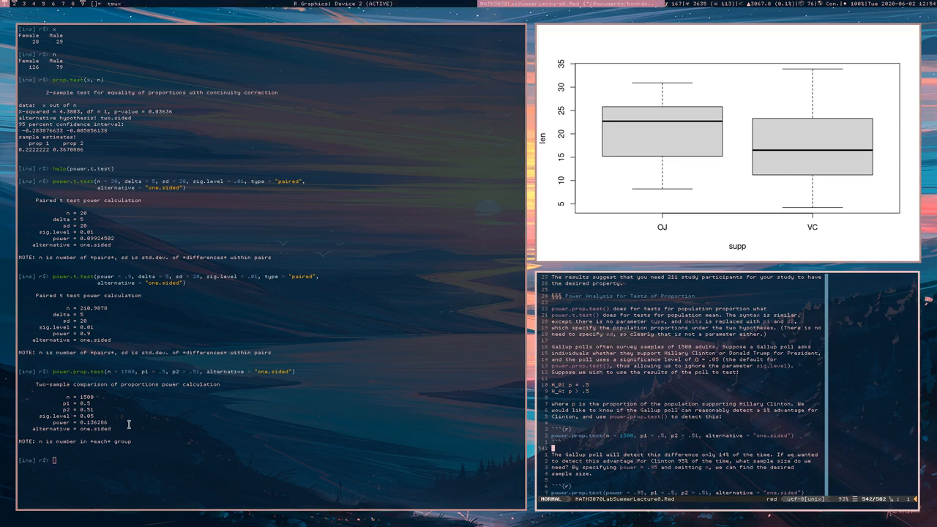
Scroll to the one-sided power.prop.test(n = 1500, p1 = .5, p2 = .55) result giving power about 0.64.
scroll("down", 3)
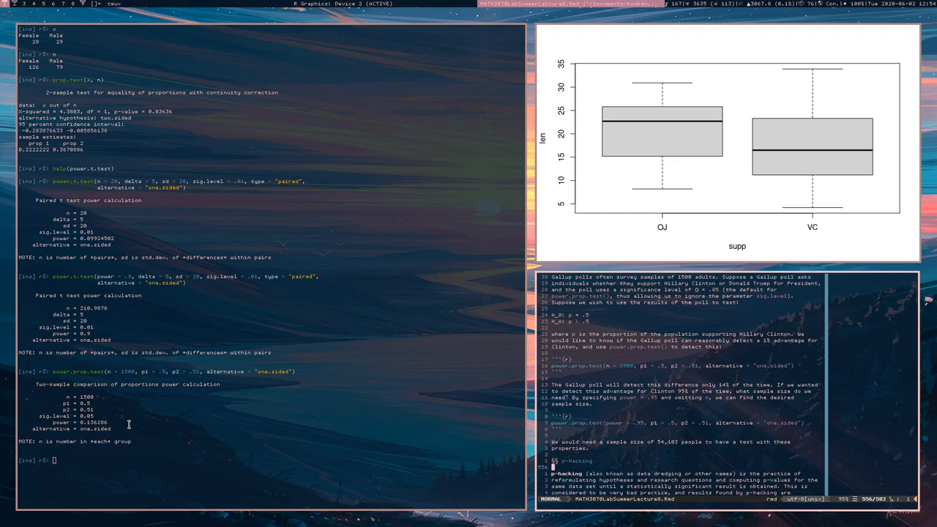